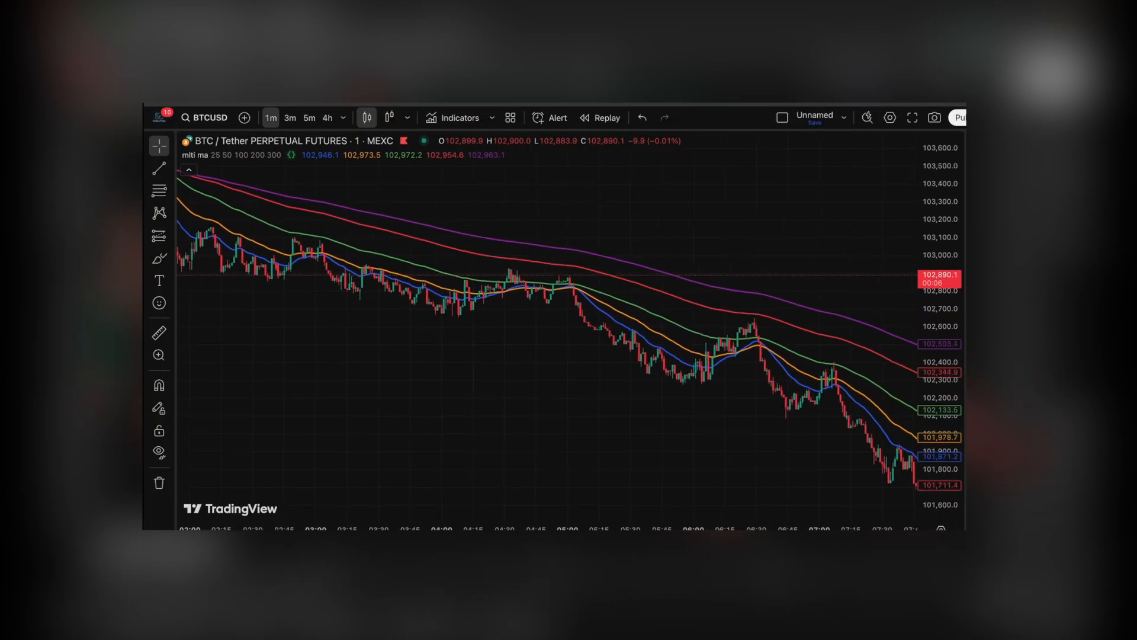
Step: Scroll the BTC chart right while removing the Multi EMA indicator
scroll("right", 3)
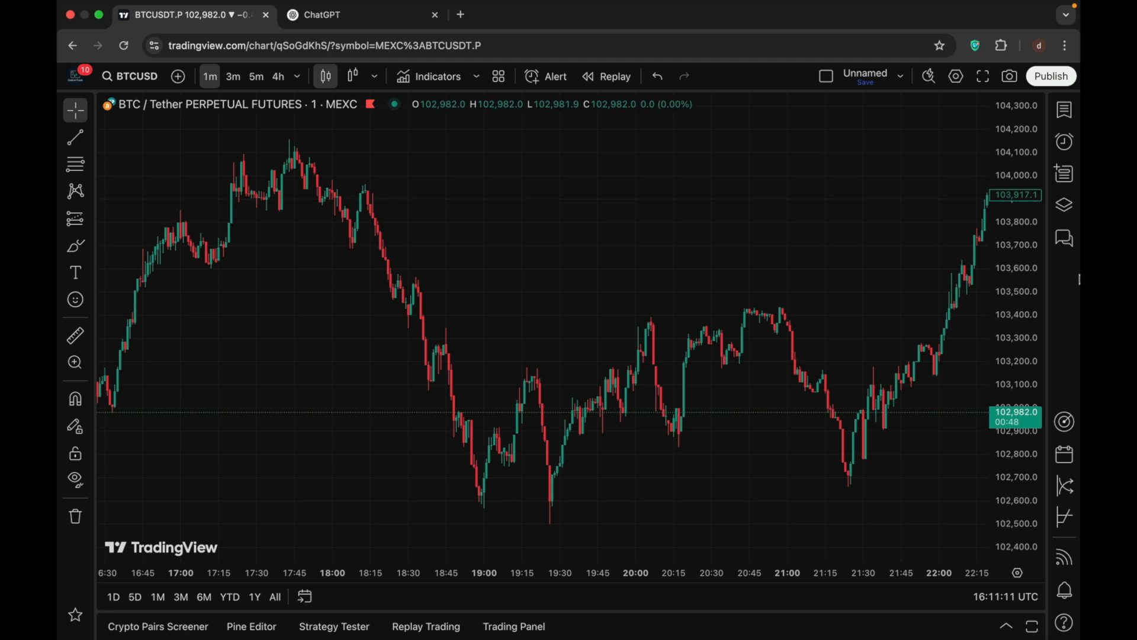
mouse_move(846, 277)
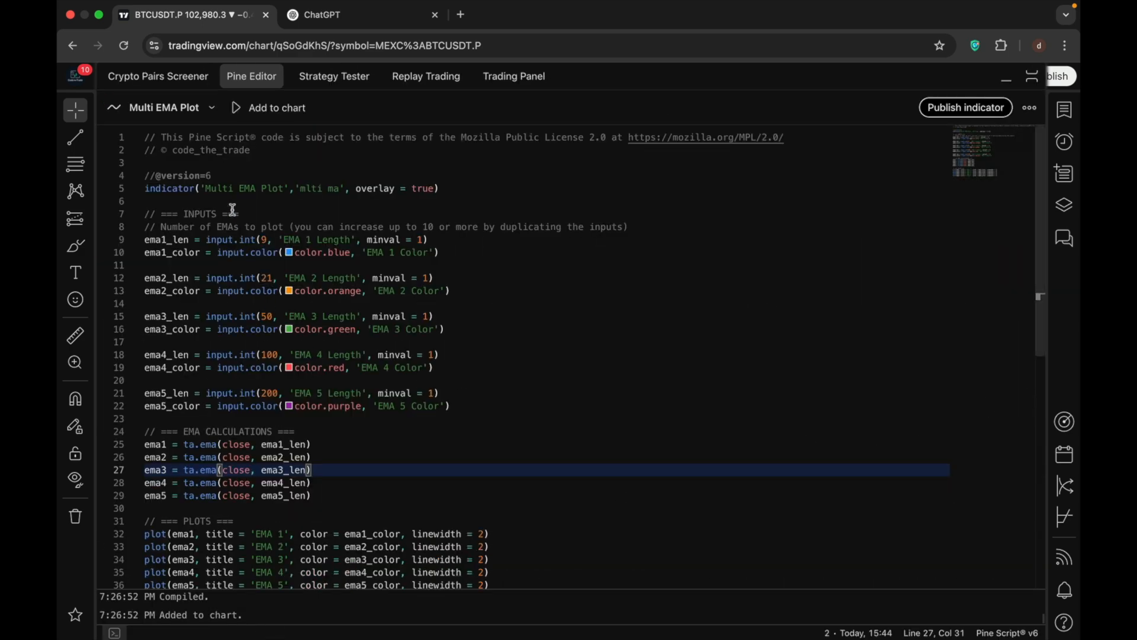
Step: Create a new blank indicator script from the Pine Editor script menu
left_click(211, 107)
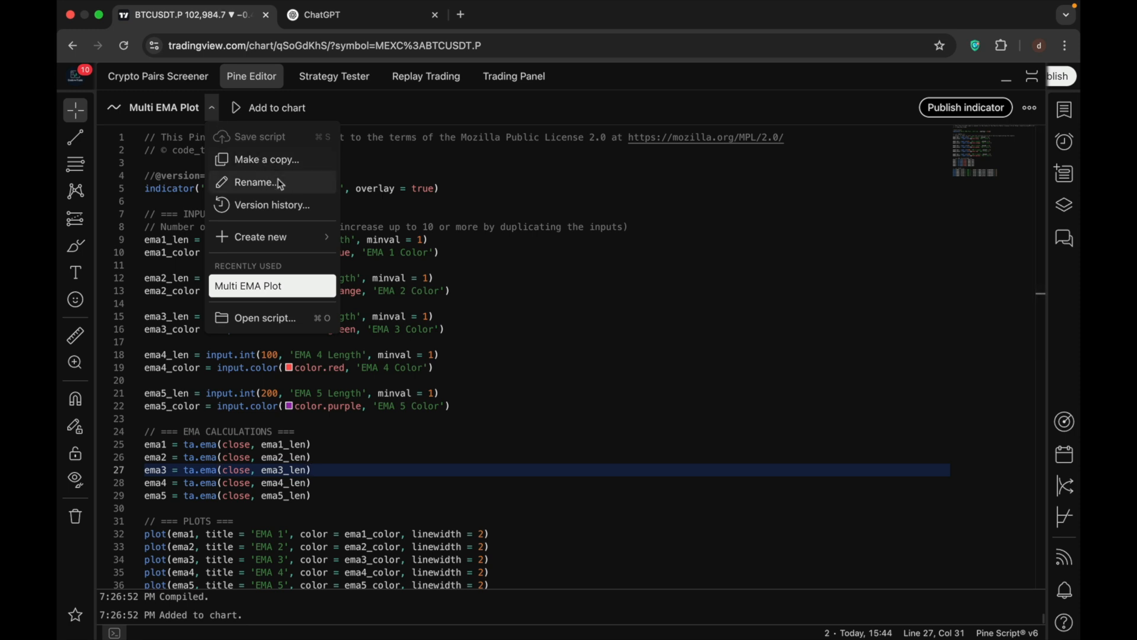
left_click(259, 236)
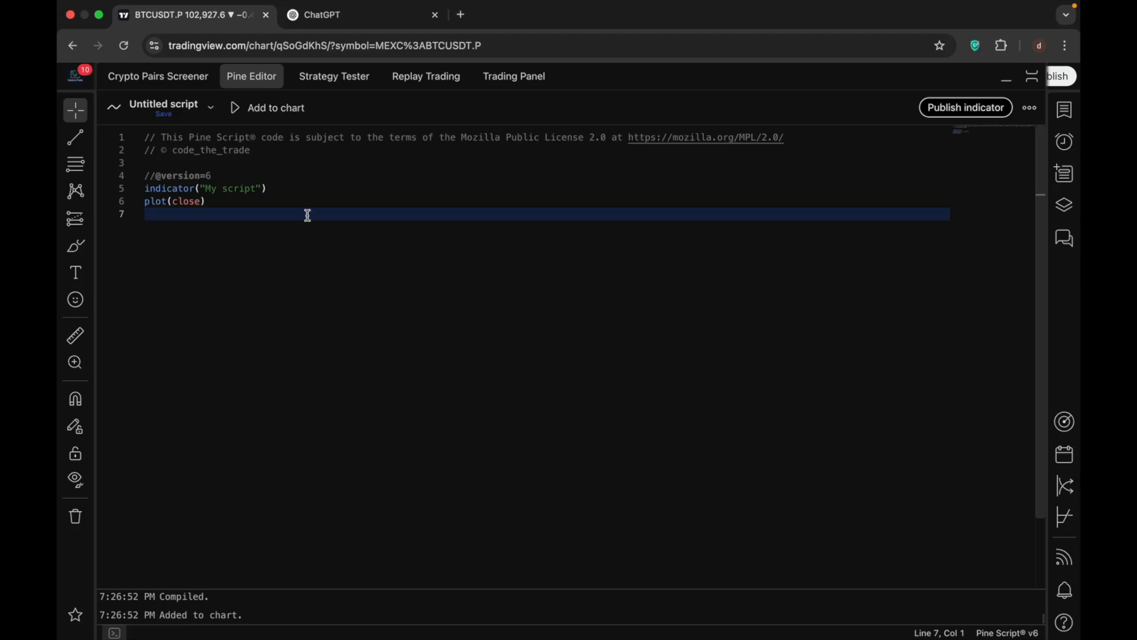
left_click(321, 15)
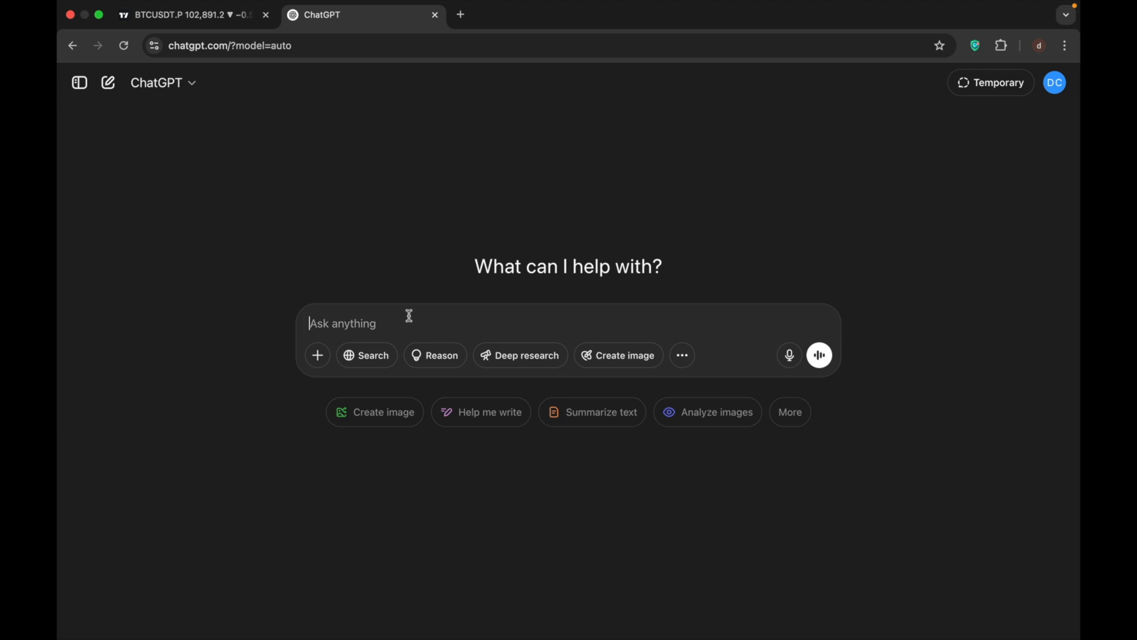
Step: Ask ChatGPT for a TradingView indicator giving buy/sell signals on EMA crossovers with alerts
type("write a trading view indicator t")
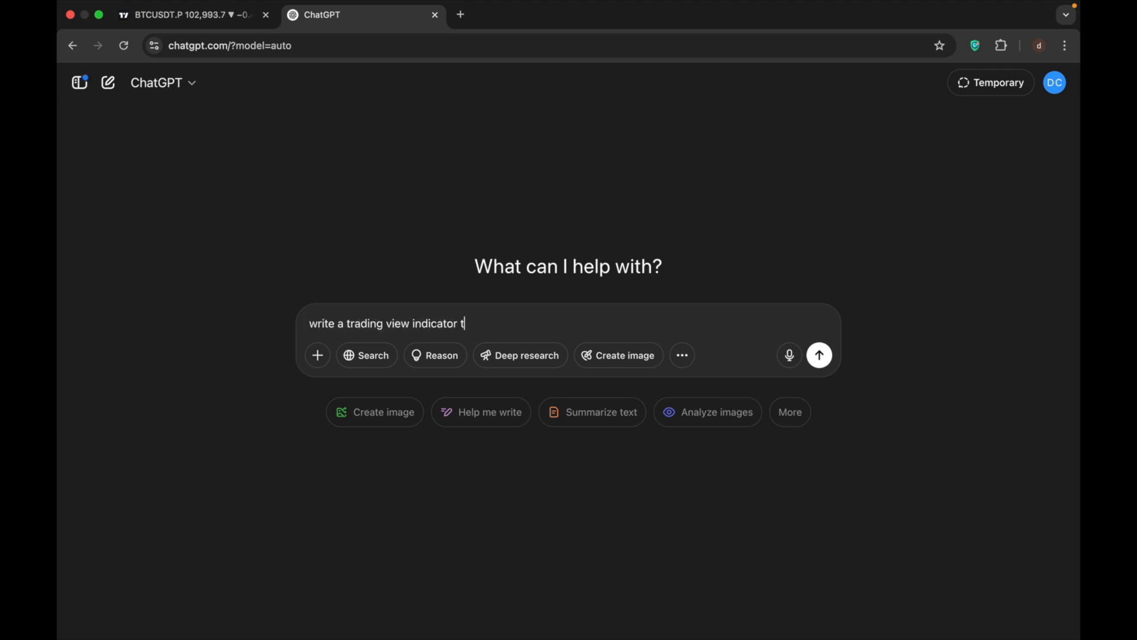
type("hat gives buy and sell signals")
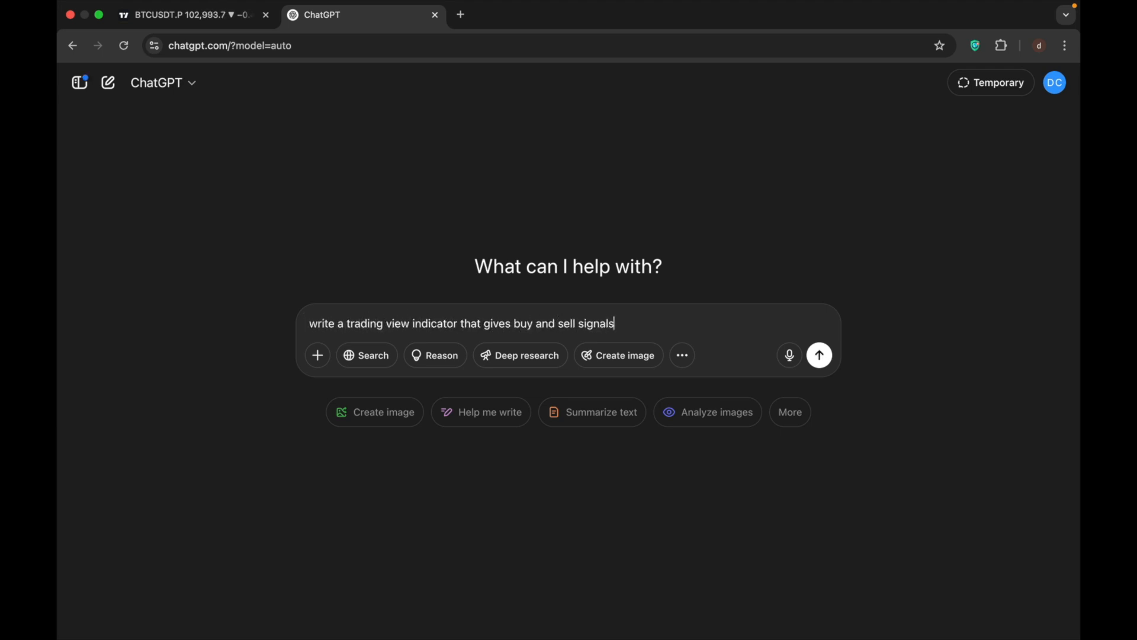
type("based on ema crossovers")
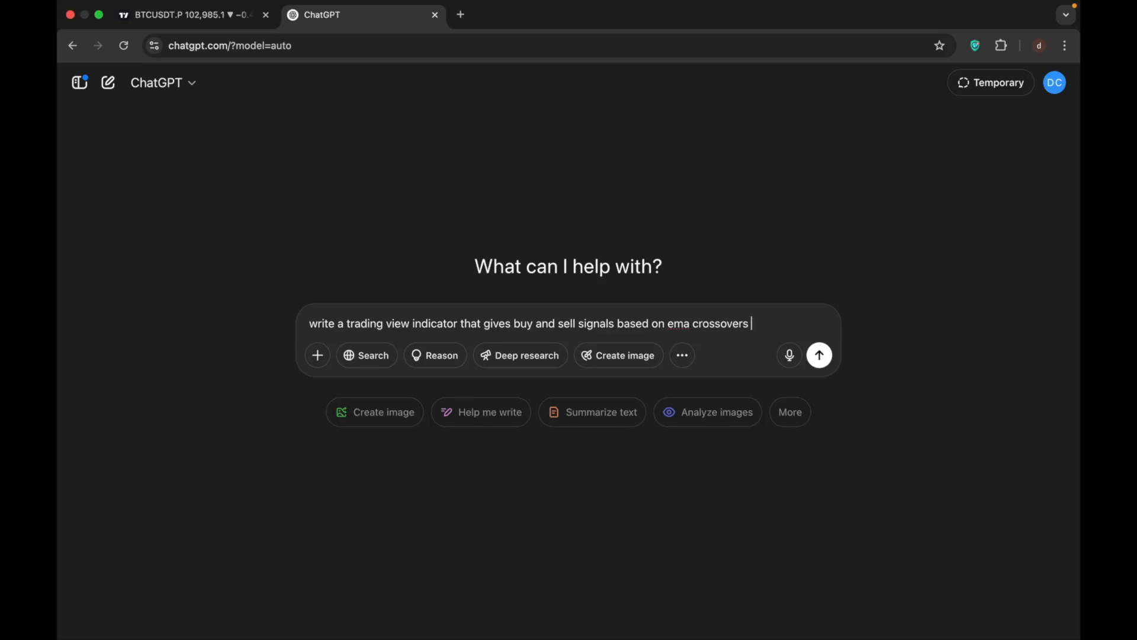
type("and gives alerts on")
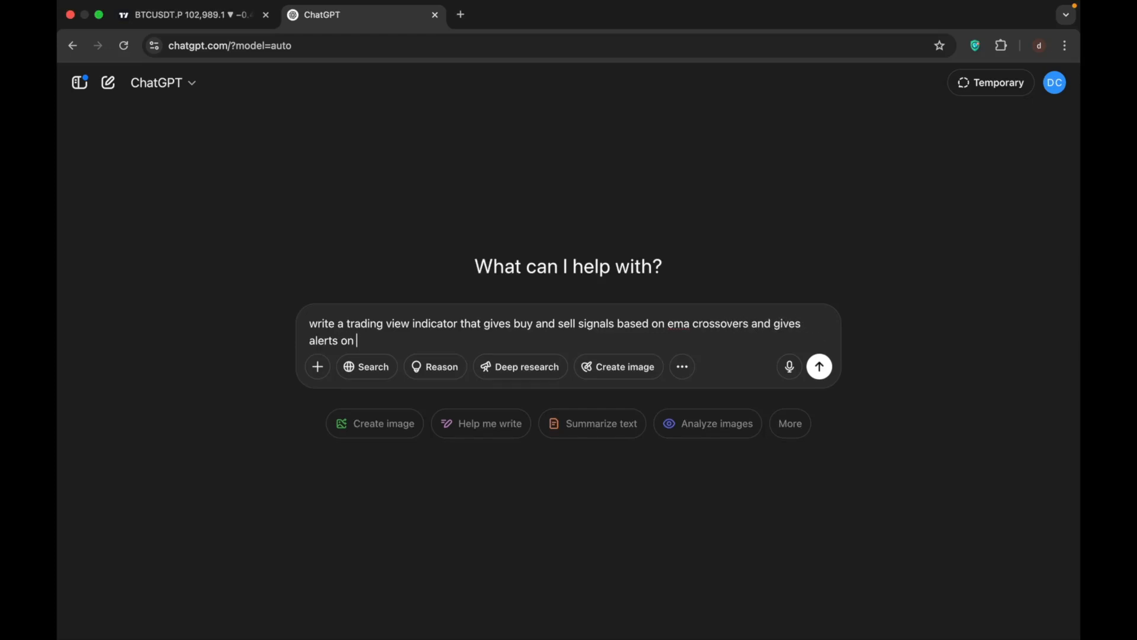
left_click(817, 365)
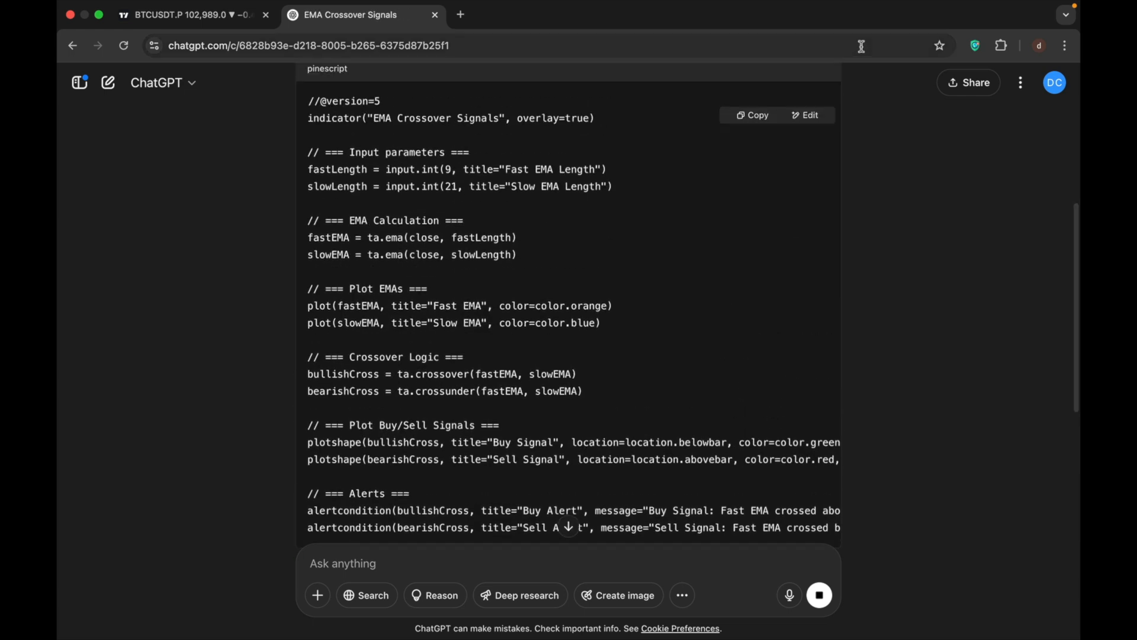
Step: Copy the generated Pine Script code and return to TradingView
left_click(752, 114)
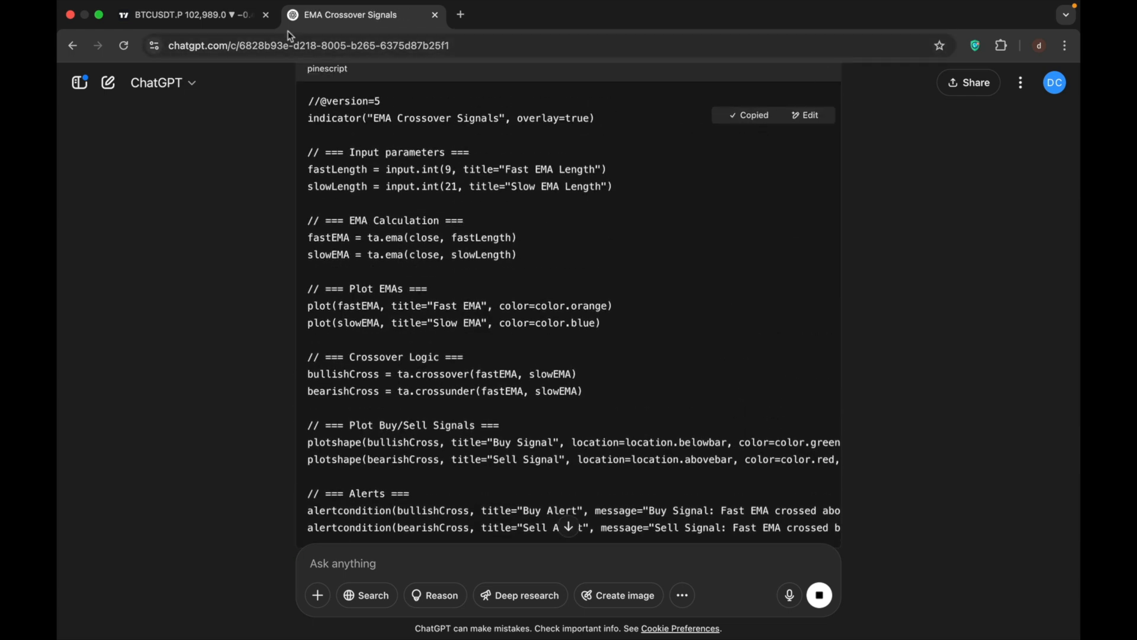
left_click(191, 14)
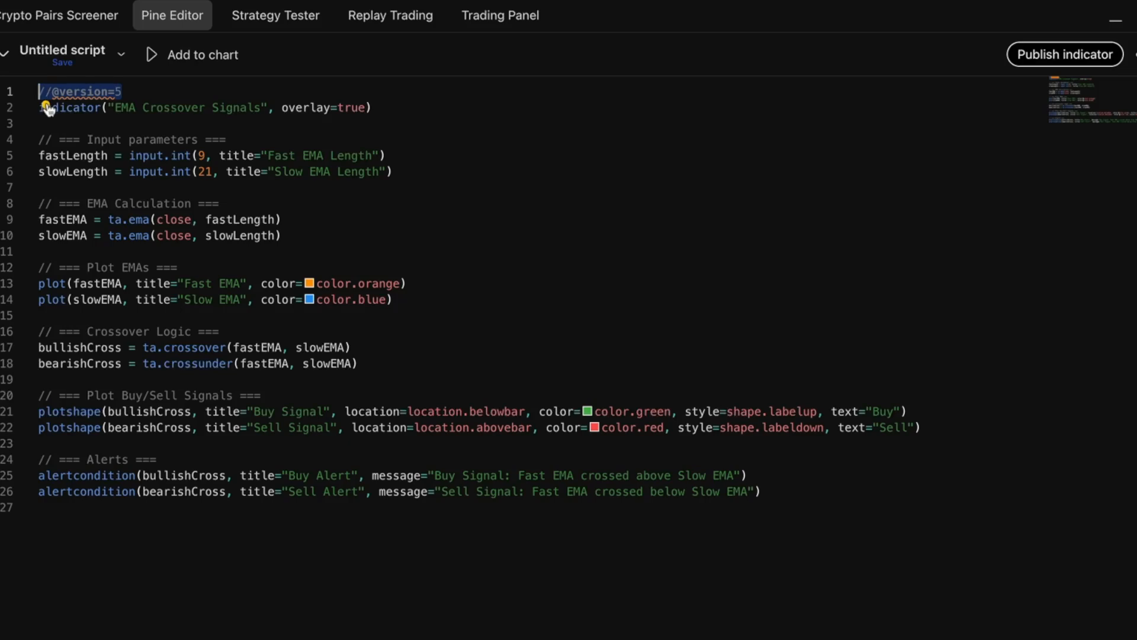
mouse_move(154, 151)
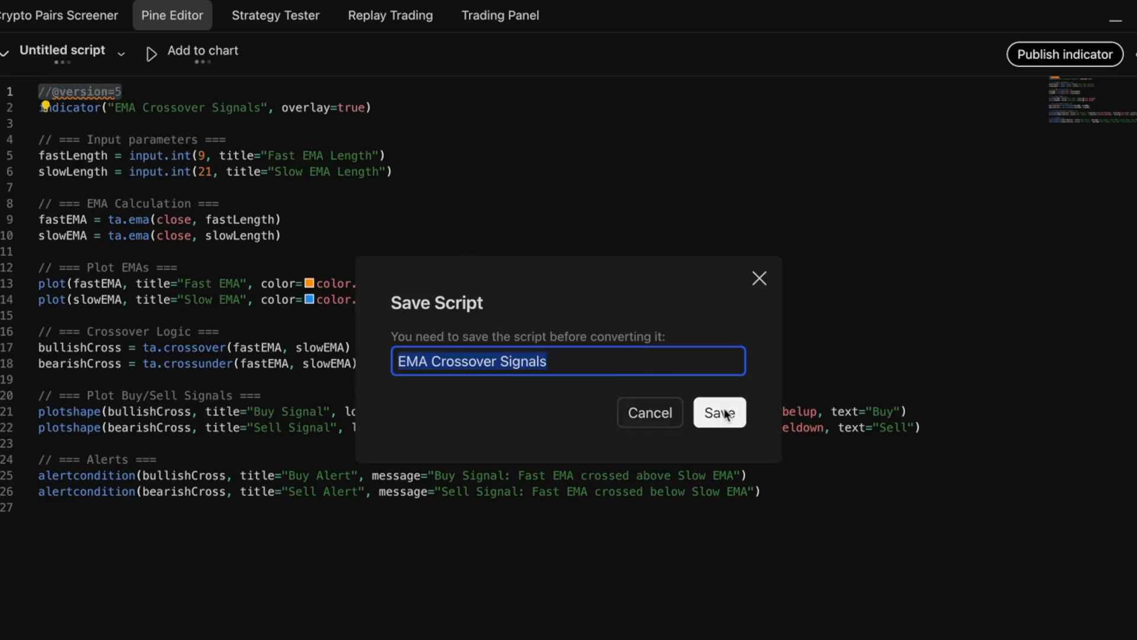
Step: Save the script as 'EMA Crossover Signals' and accept the Pine version 6 upgrade
left_click(718, 413)
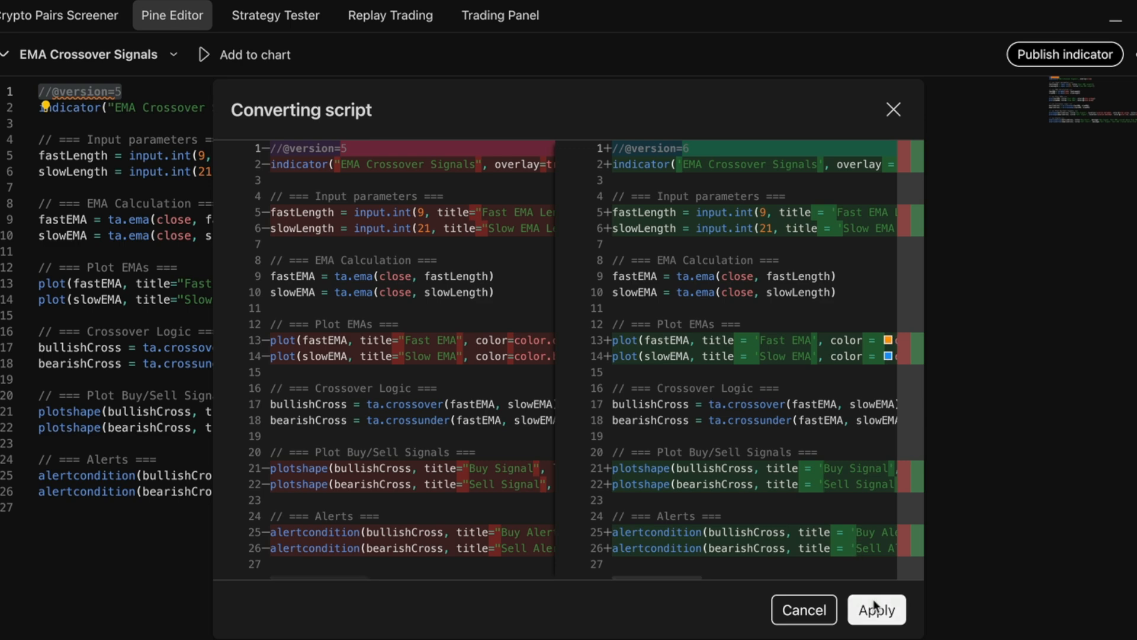
left_click(875, 609)
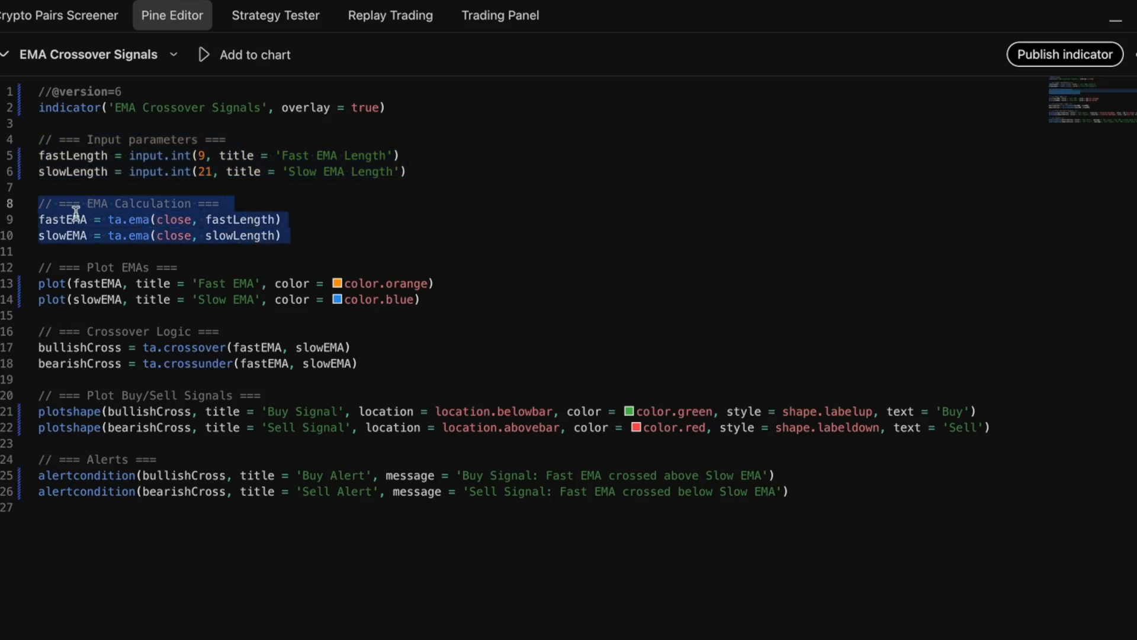
mouse_move(130, 219)
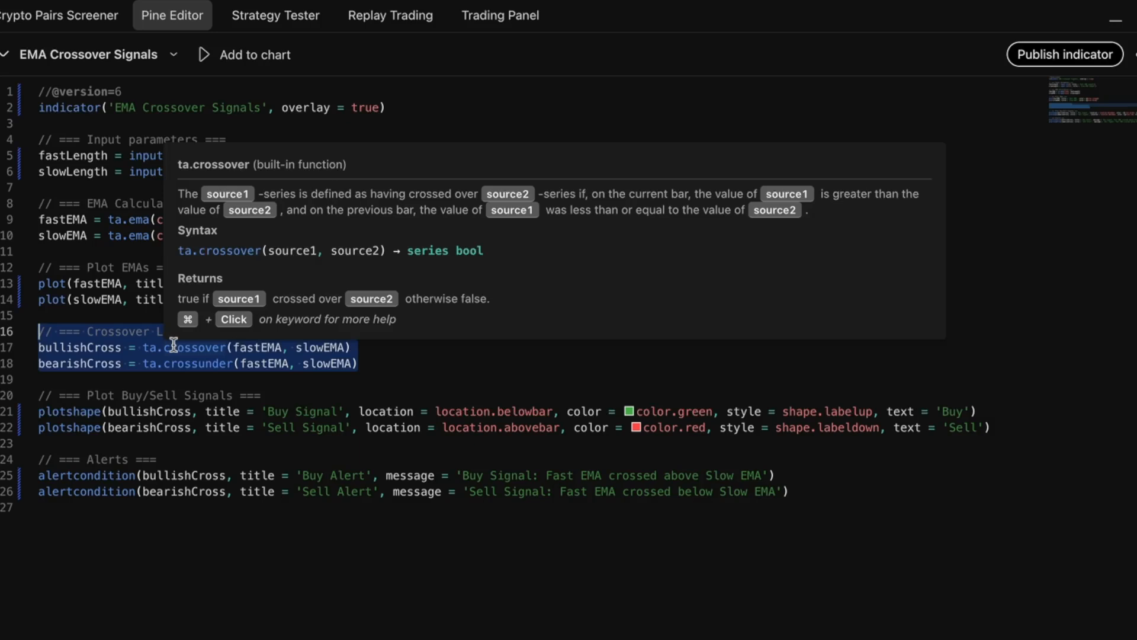
mouse_move(187, 363)
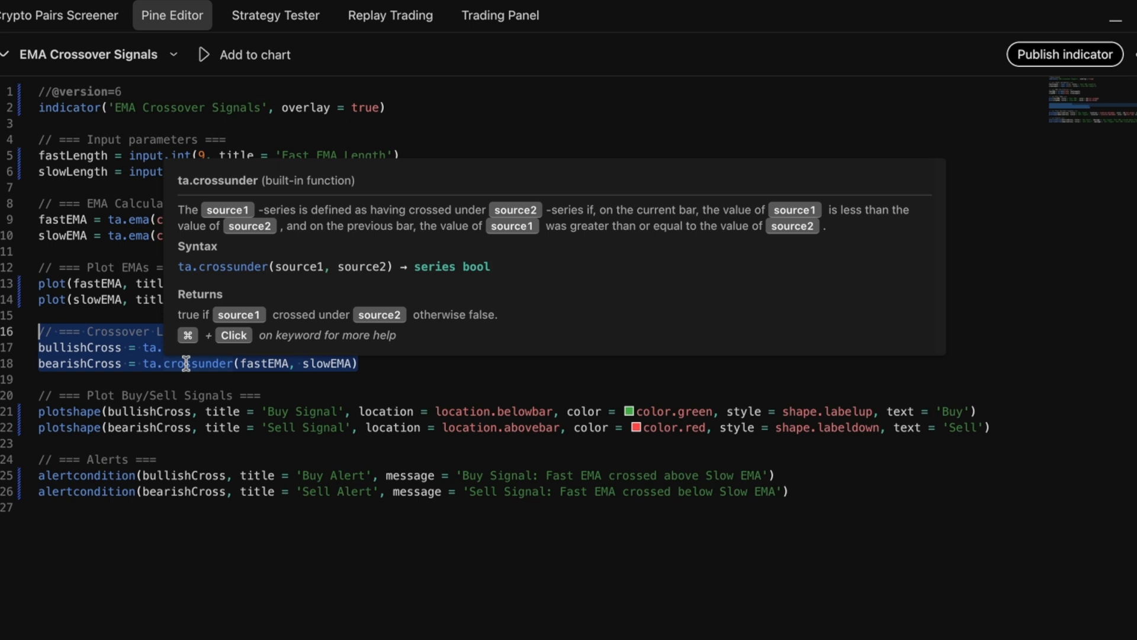
left_click(628, 410)
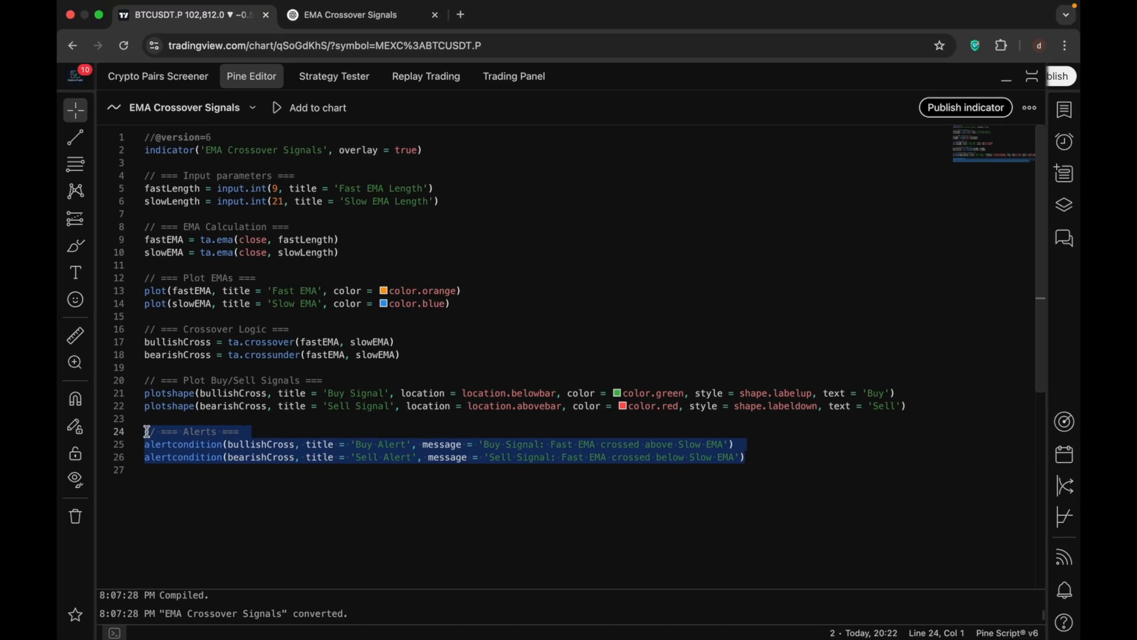
mouse_move(317, 107)
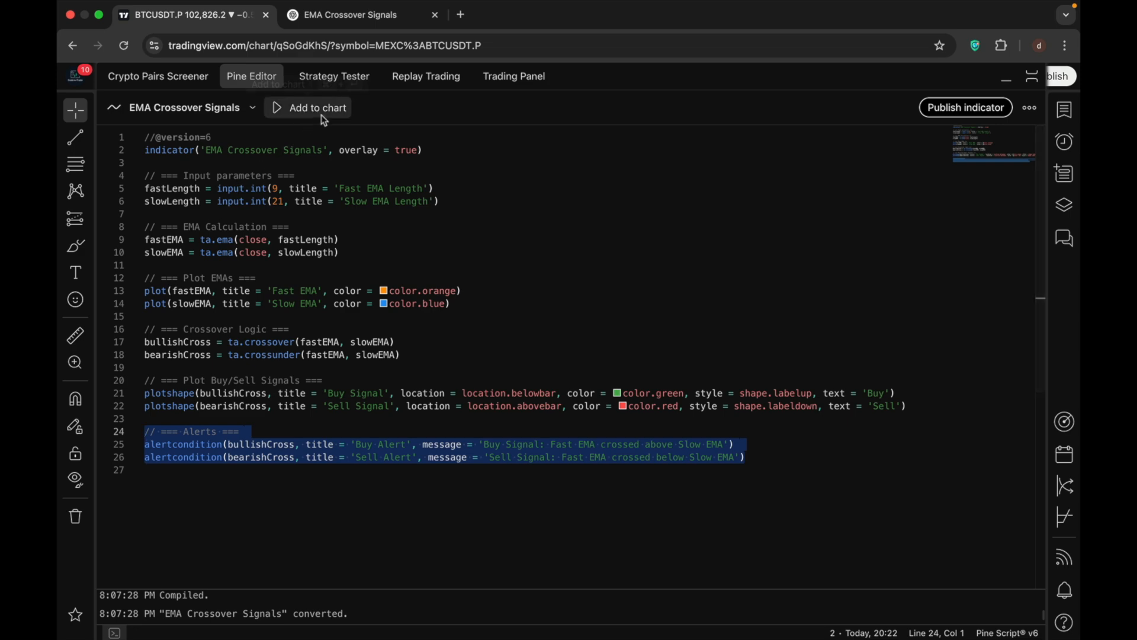
Step: Add EMA Crossover Signals to the BTC chart and hide the Pine Editor
left_click(307, 107)
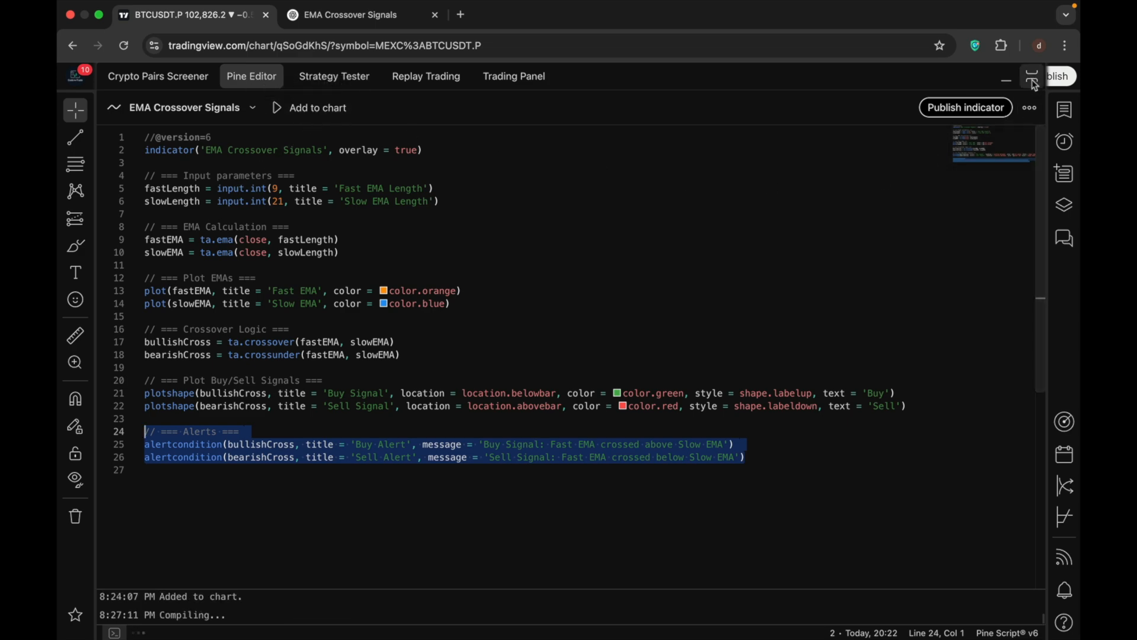
left_click(1033, 78)
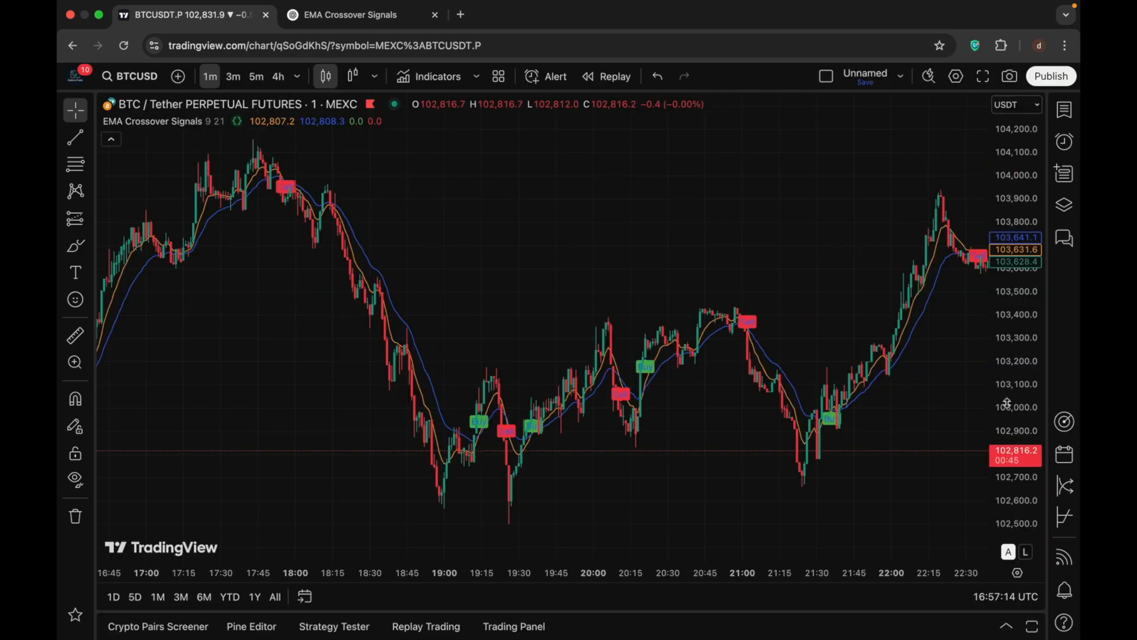
mouse_move(788, 396)
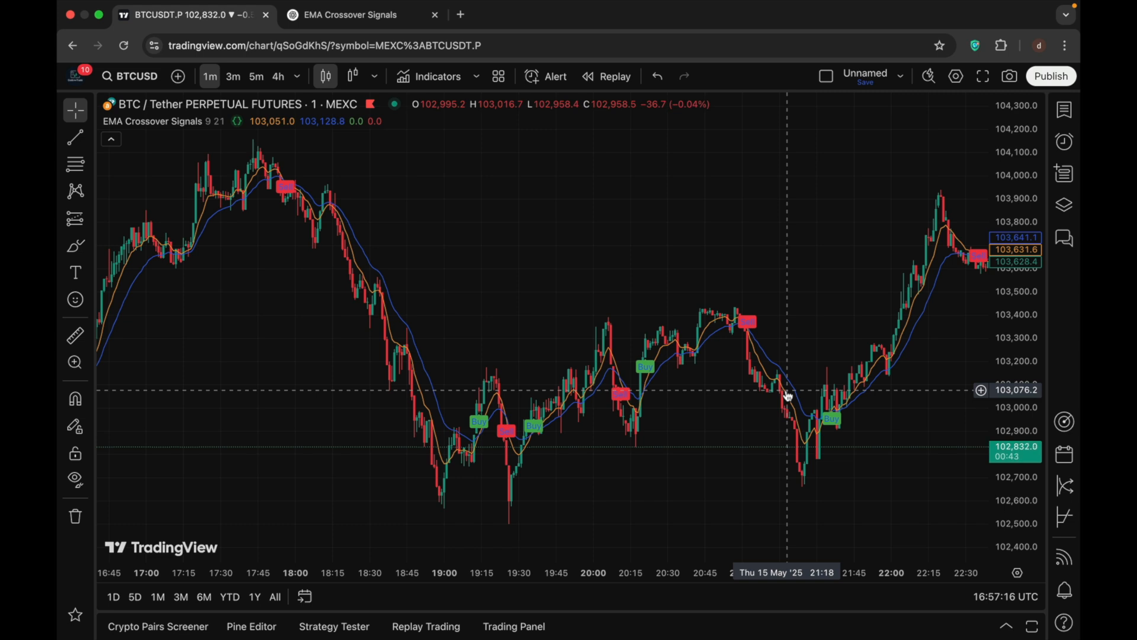
mouse_move(247, 127)
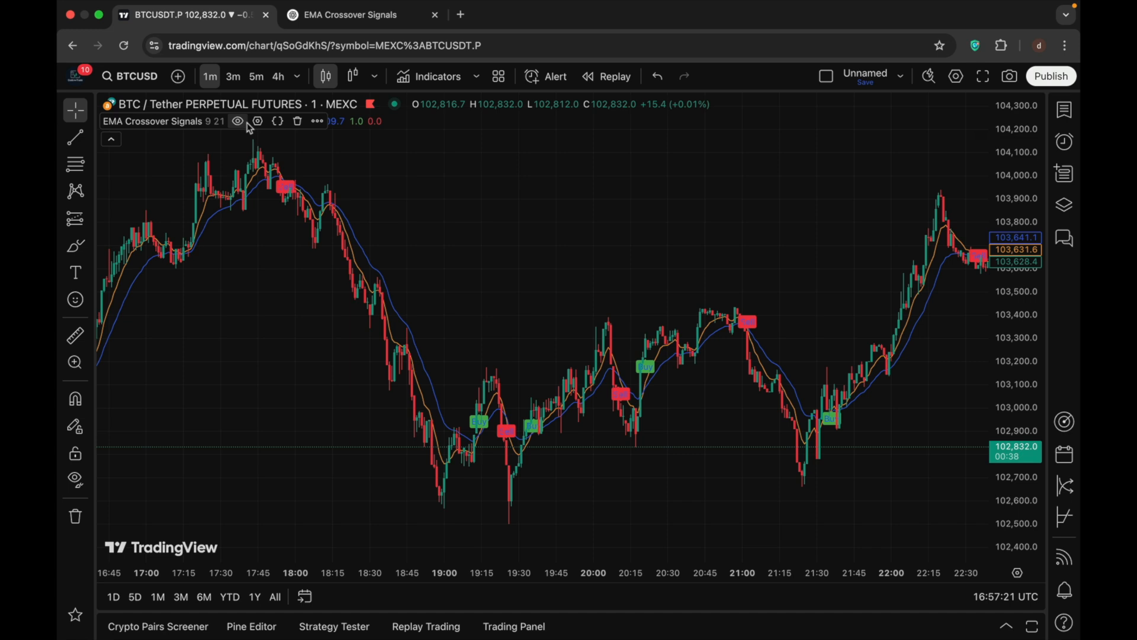
left_click(255, 121)
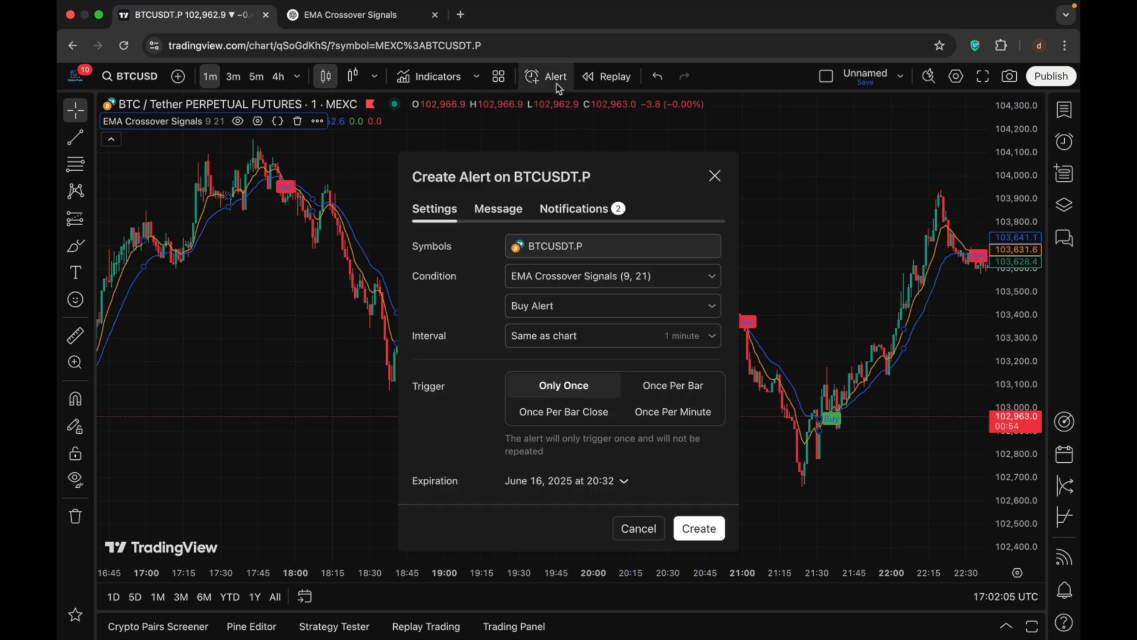
mouse_move(707, 231)
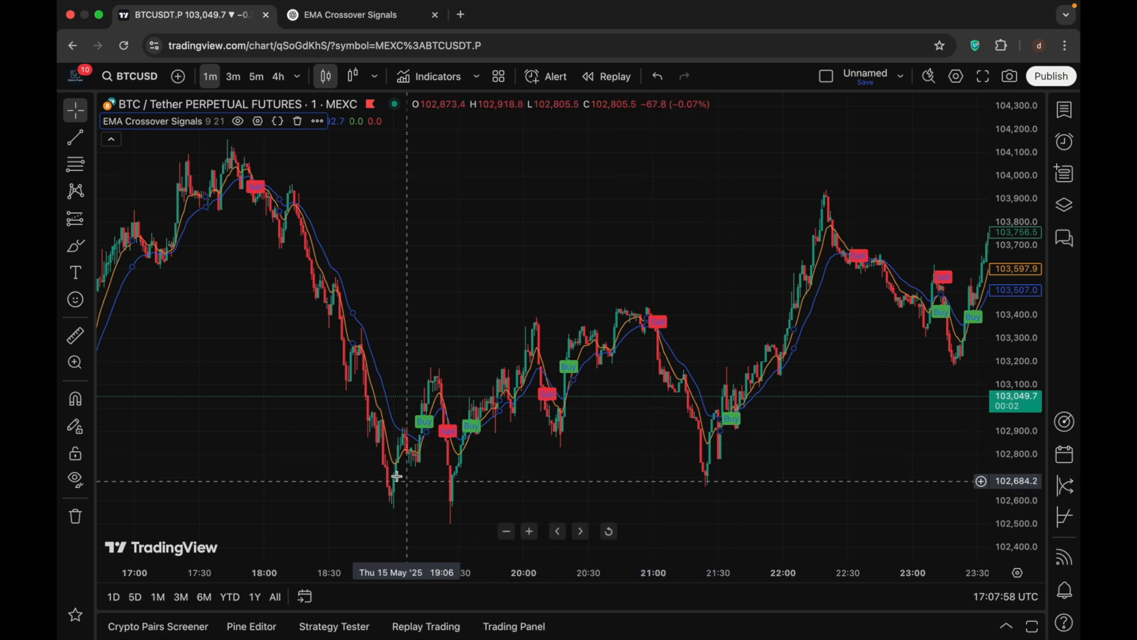
mouse_move(501, 442)
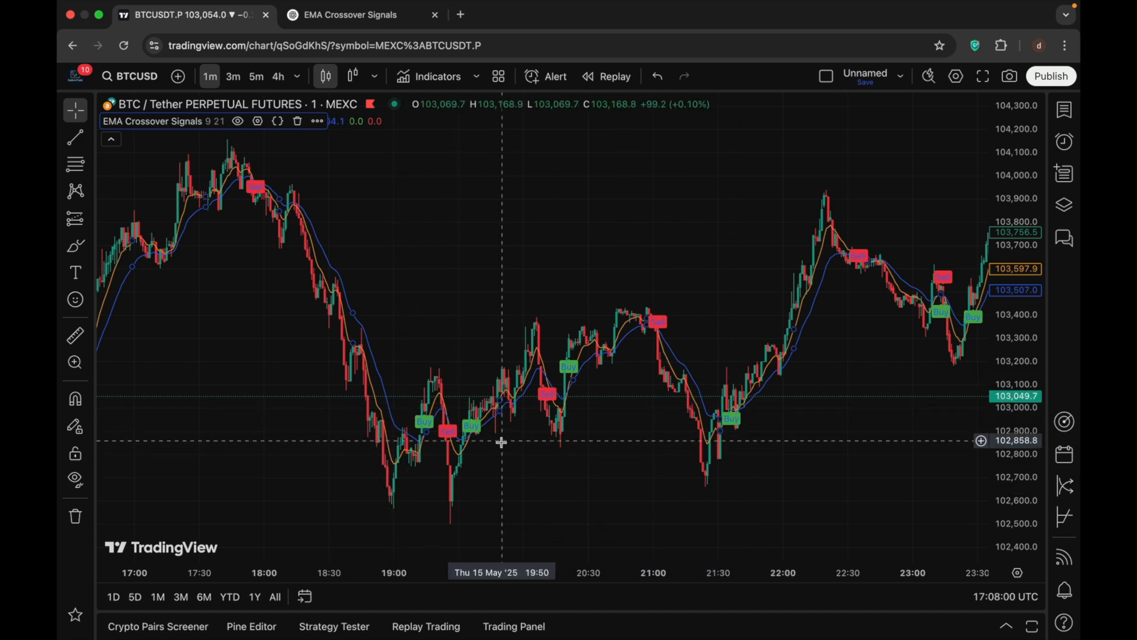